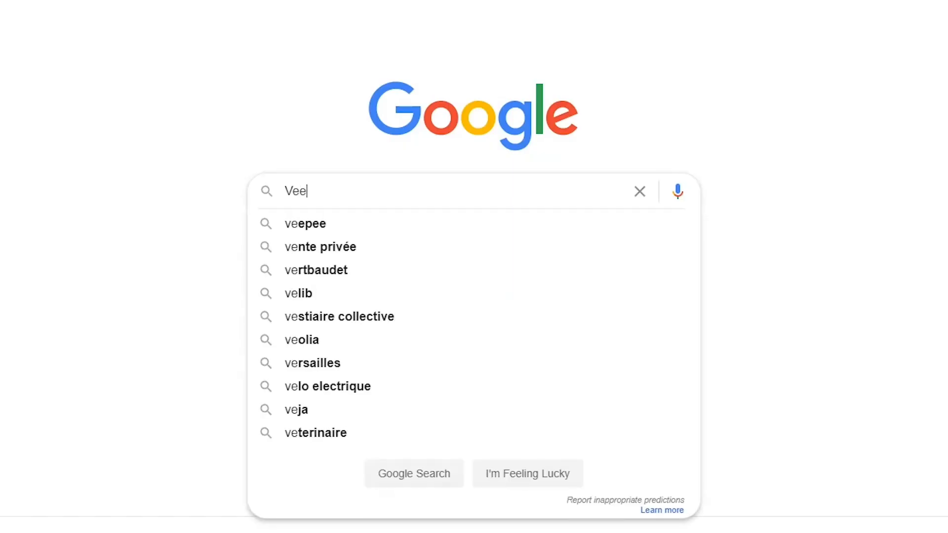
Search Google for 'Veed' and open the veed.io site to its projects dashboard.
key(Enter)
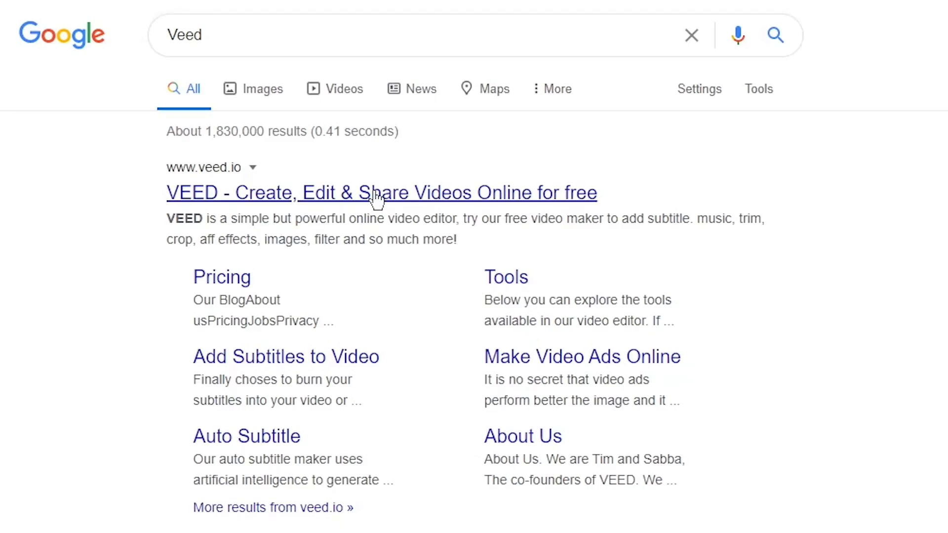
click(382, 192)
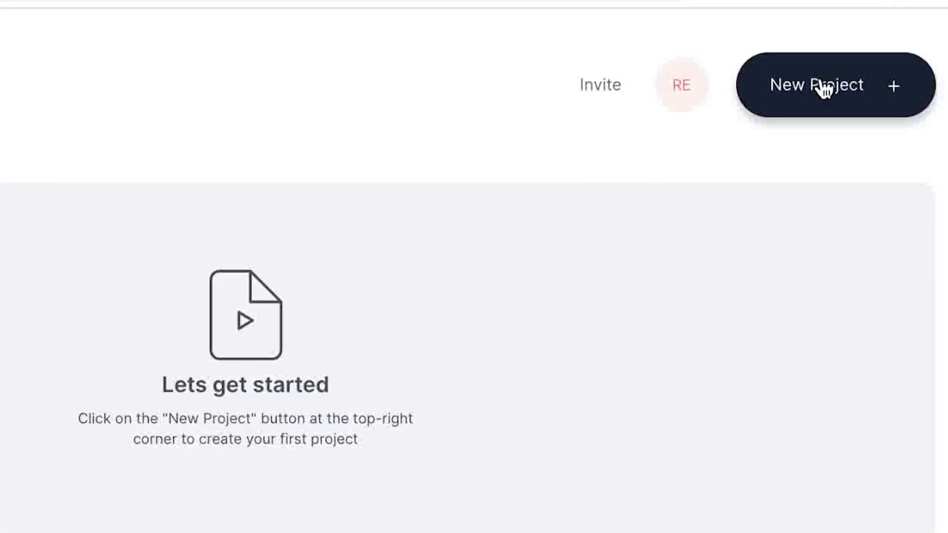
Create a new project with the talking-head video and show the subtitle options.
click(816, 84)
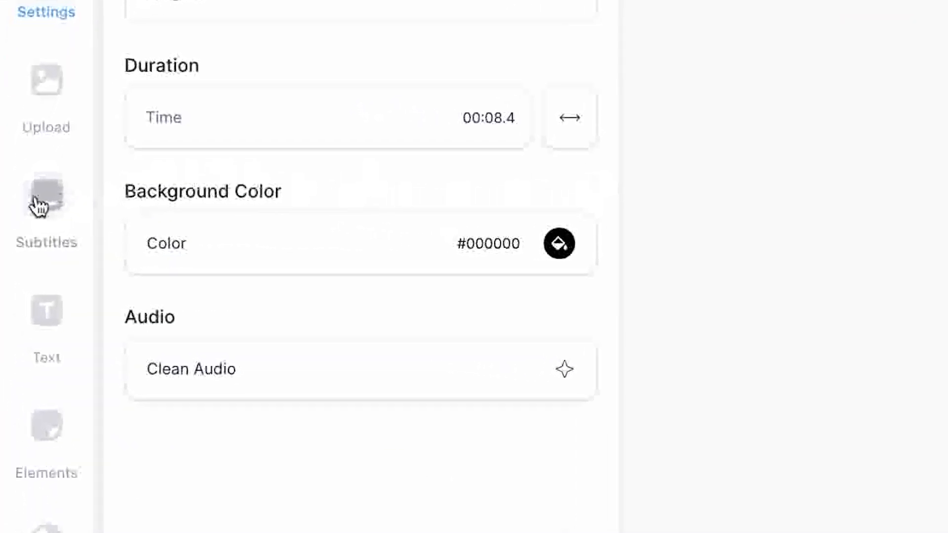
click(46, 203)
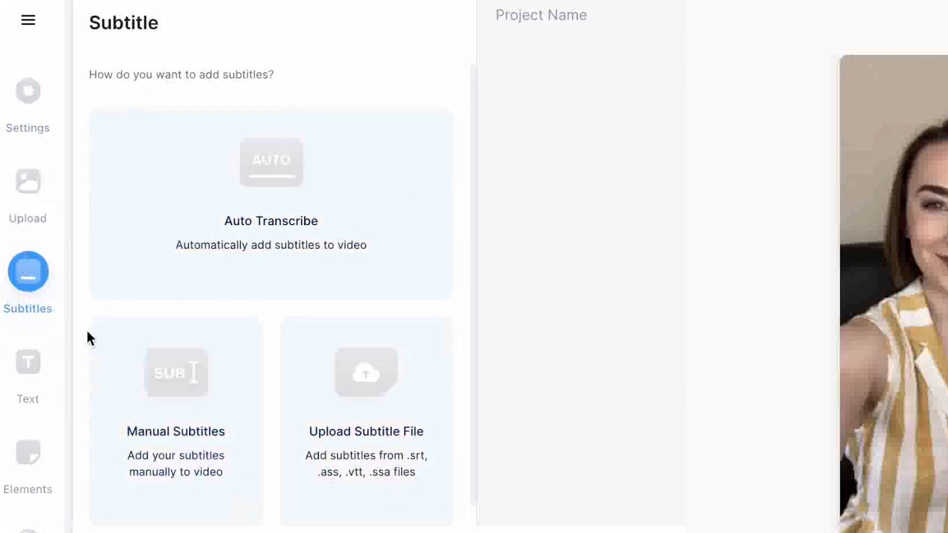
mouse_move(430, 456)
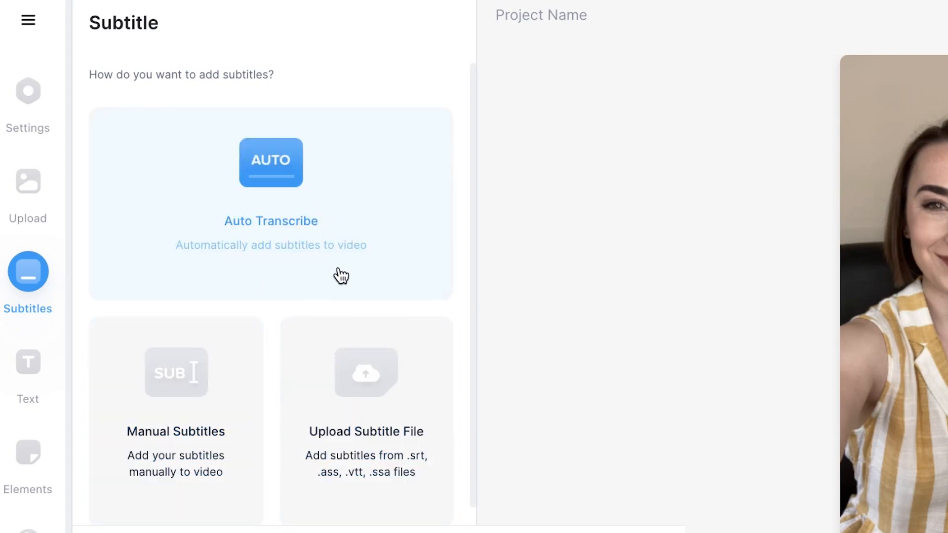
mouse_move(342, 274)
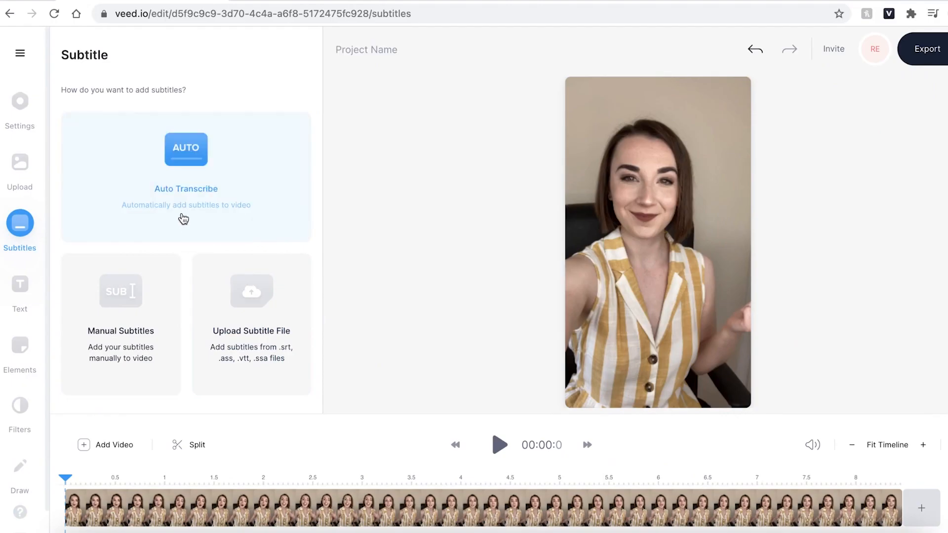
Auto-transcribe IMG_0123.MOV with English (Great Britain) as the detection language.
click(186, 175)
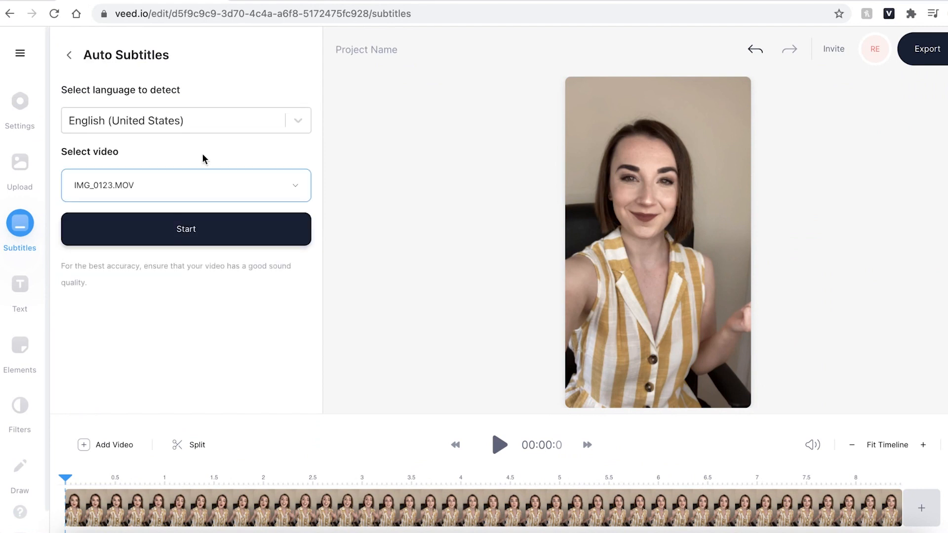
click(186, 121)
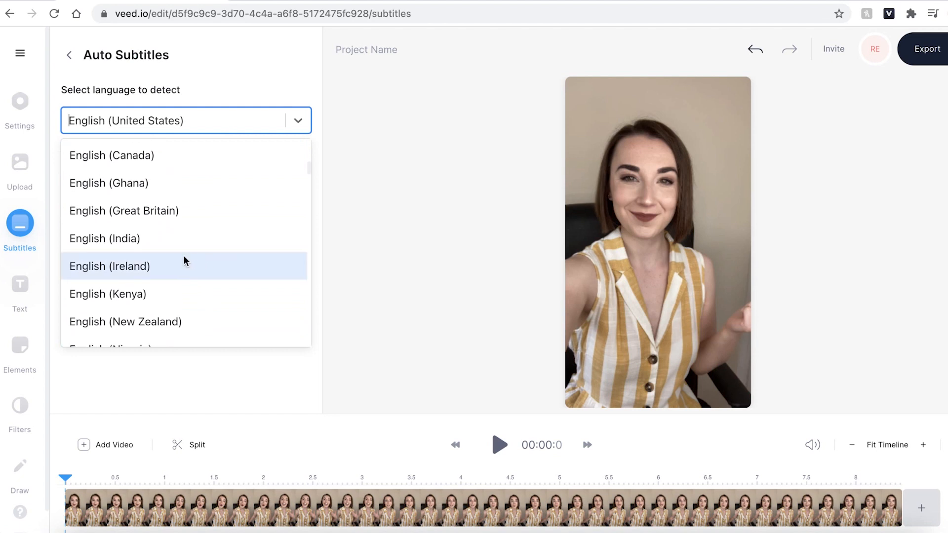
click(124, 211)
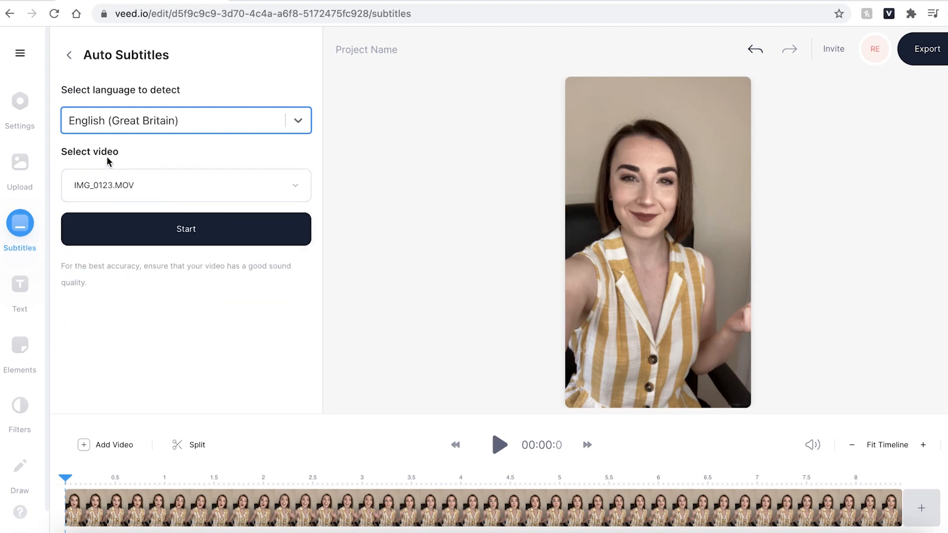
mouse_move(116, 168)
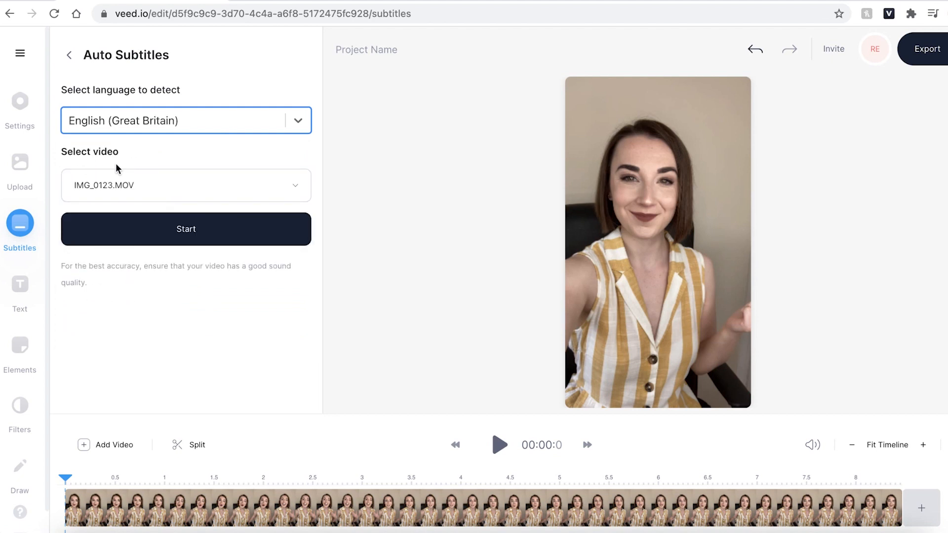
click(185, 229)
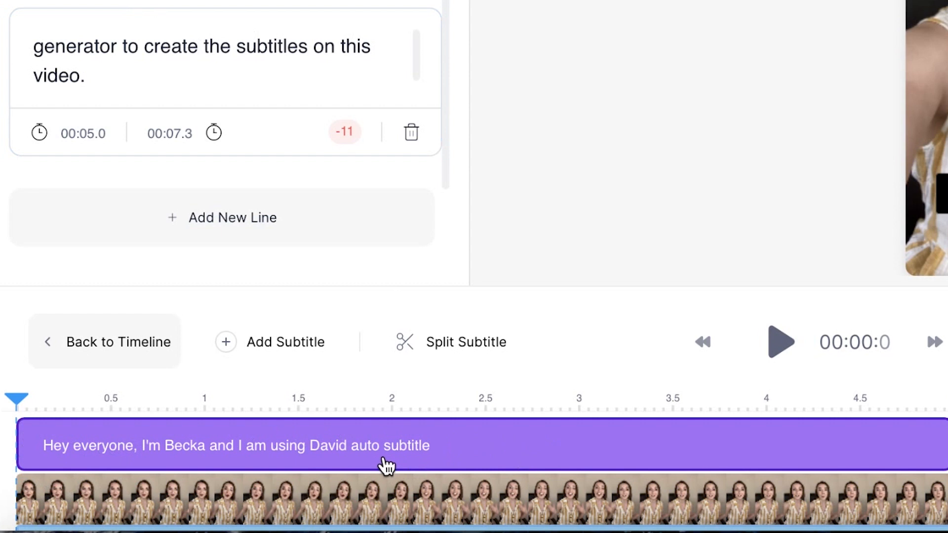
Open the two auto-generated subtitle lines in the editable subtitle list.
click(780, 342)
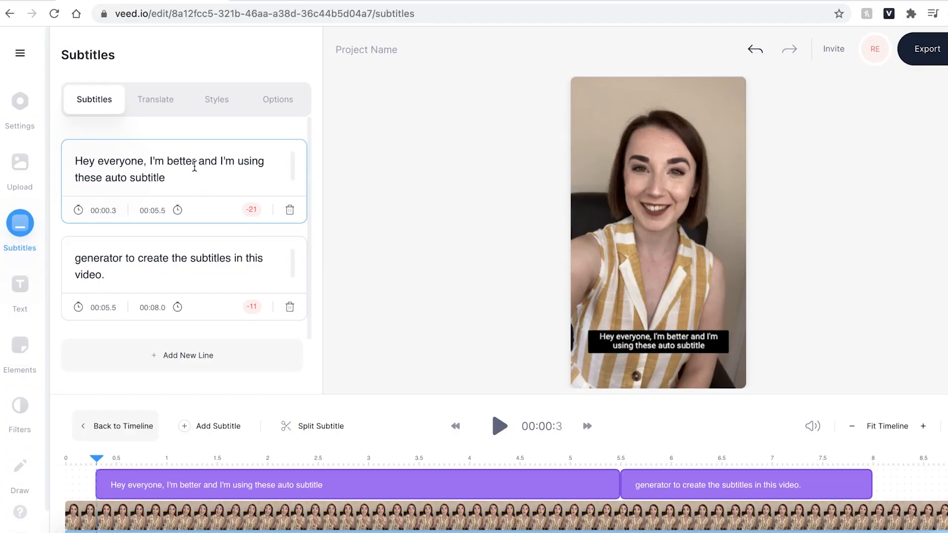
Correct the first subtitle's misheard words, typing 'Becca' and replacing 'these' with 'Veed's'.
double_click(180, 161)
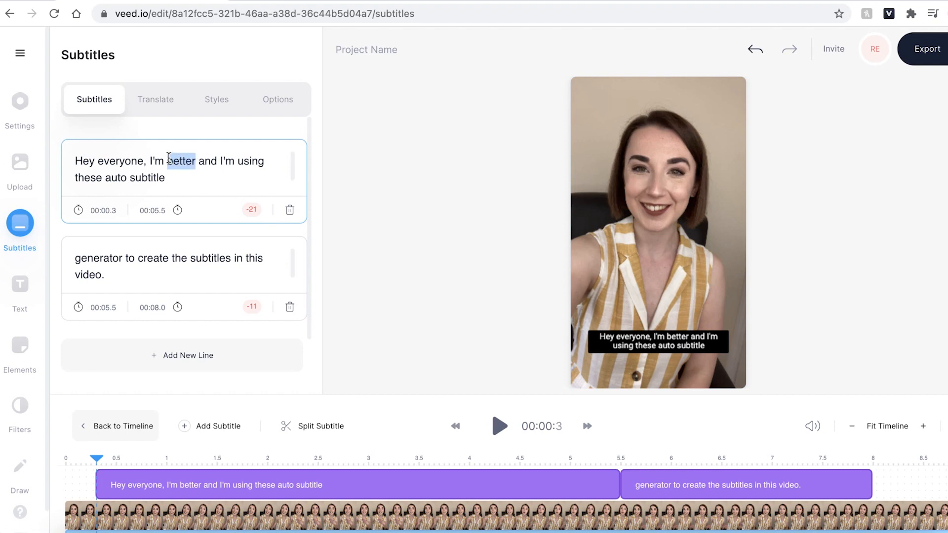
text(B)
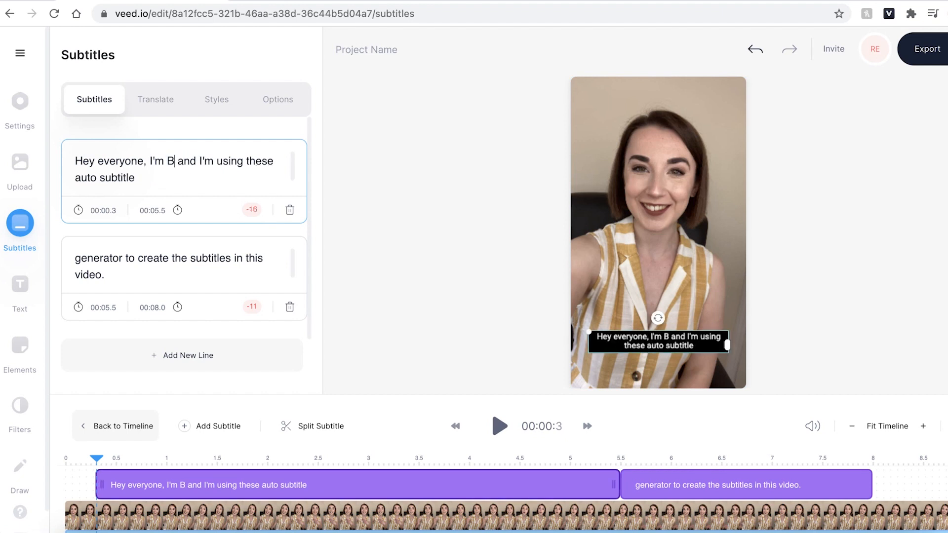
text(ecca)
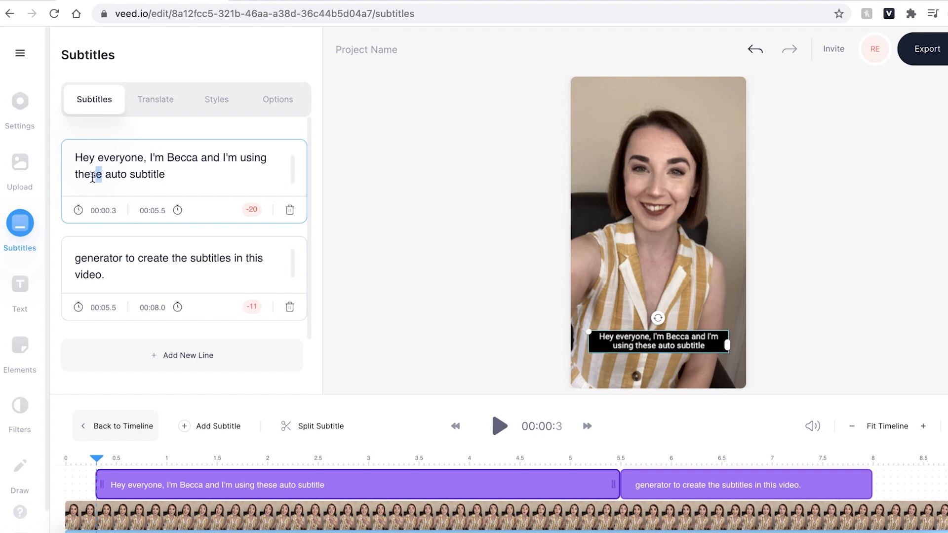
double_click(89, 174)
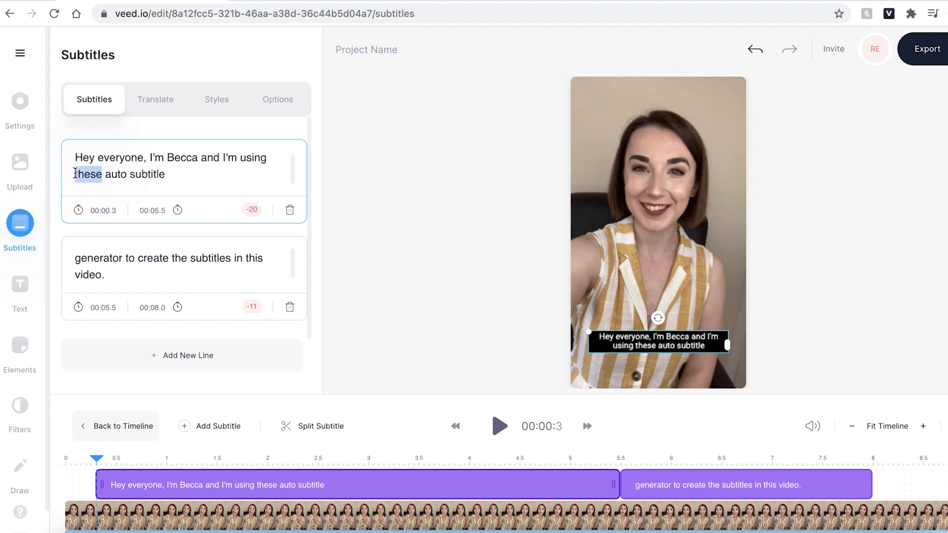
text(Veed's)
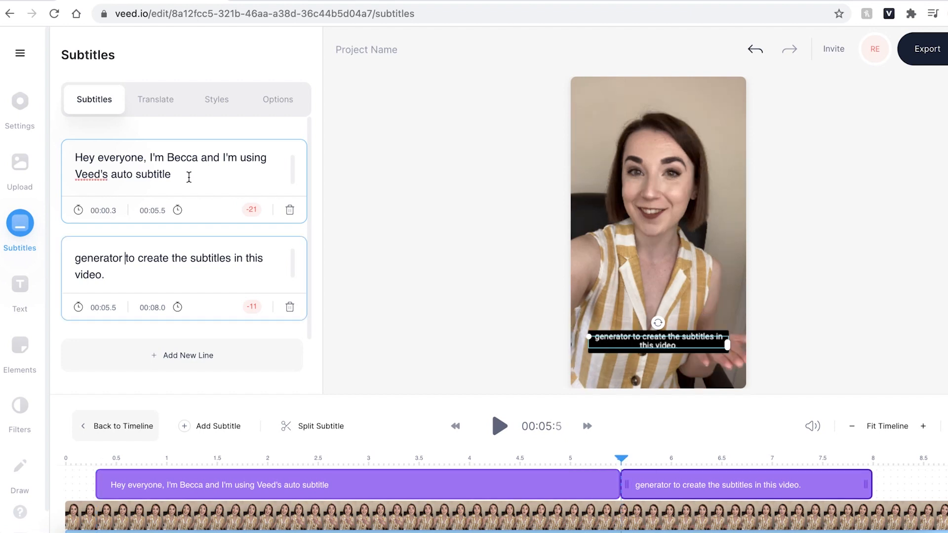
mouse_move(176, 175)
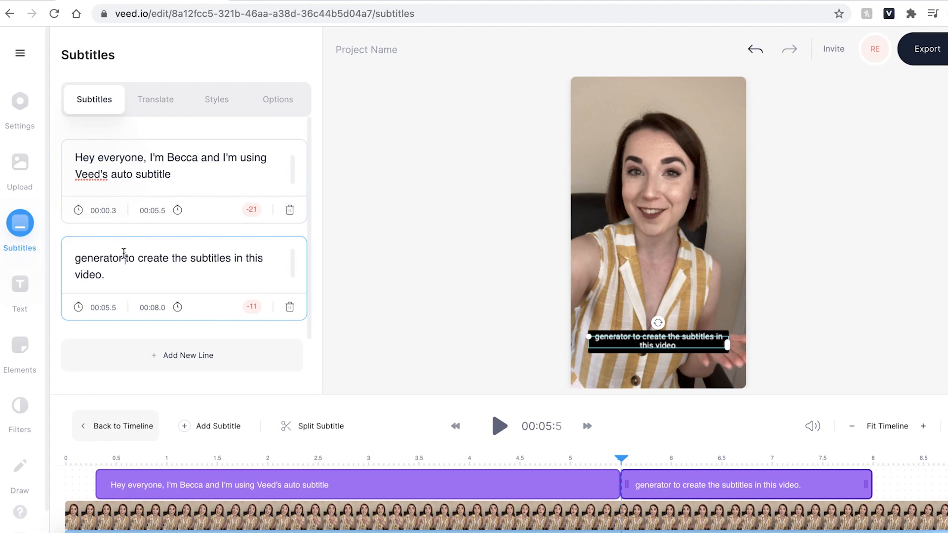
Move 'generator' from the second subtitle to the end of the first.
double_click(100, 257)
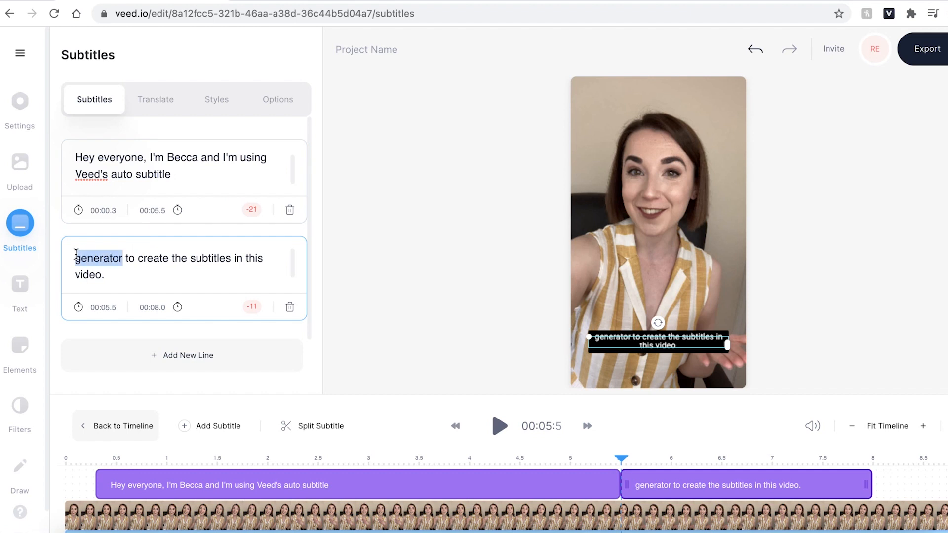
key(Delete)
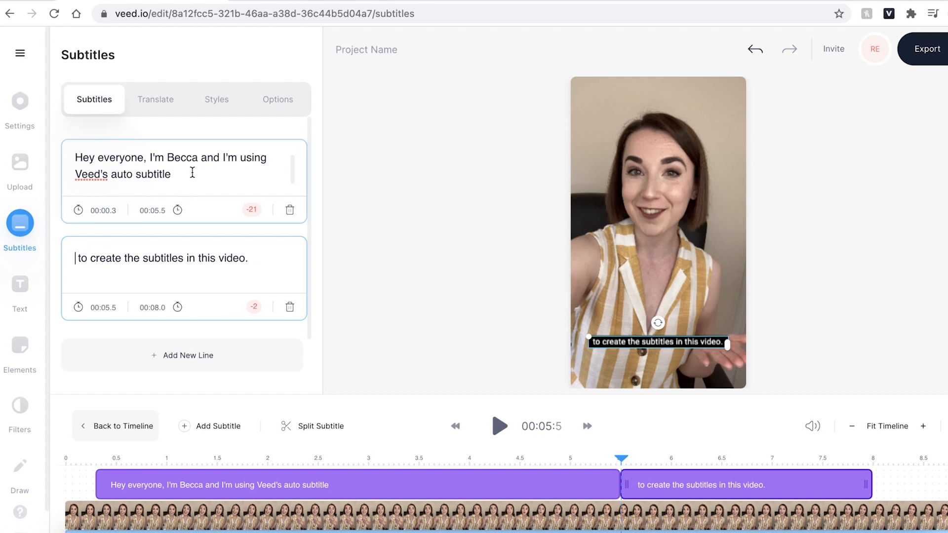
text(generator)
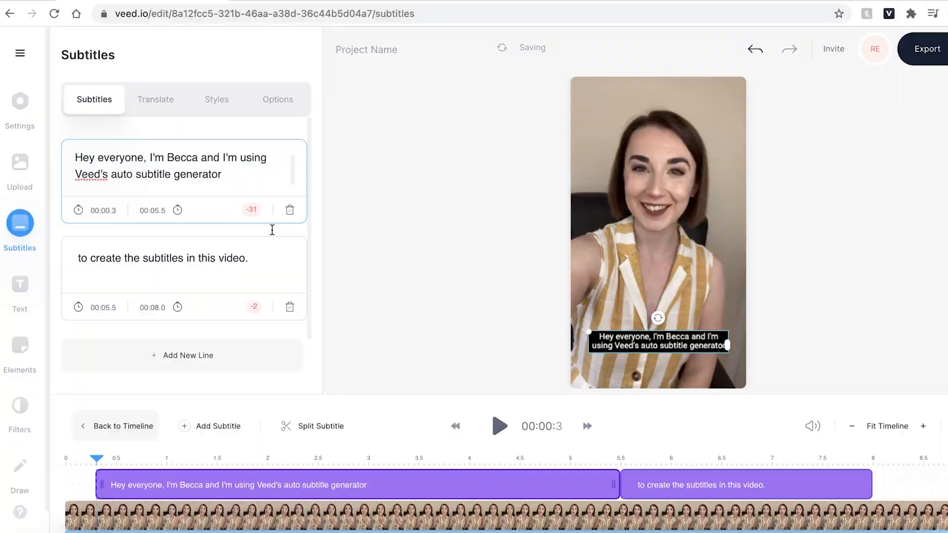
click(500, 426)
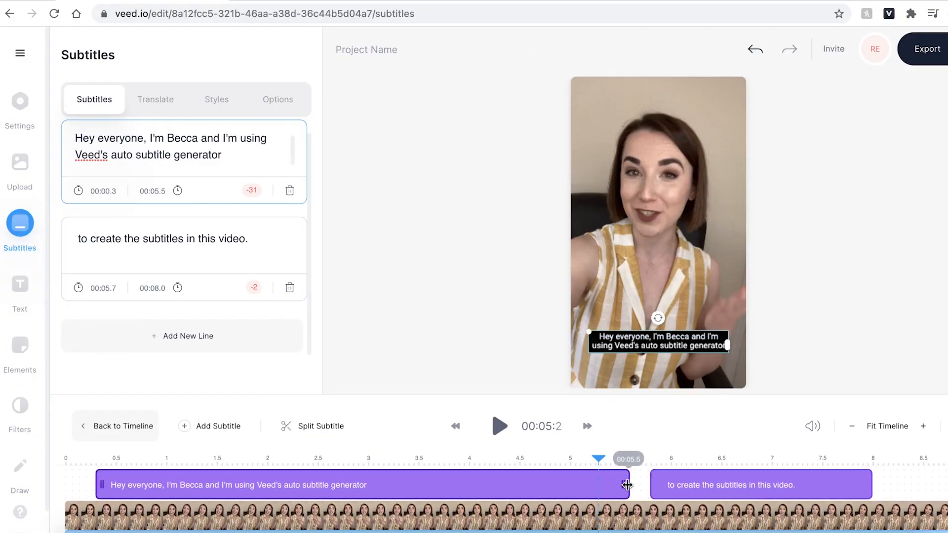
Drag the subtitle boundary so line one runs 00:00.7–00:06.0 and line two 00:06.0–00:07.7.
drag(627, 485, 671, 484)
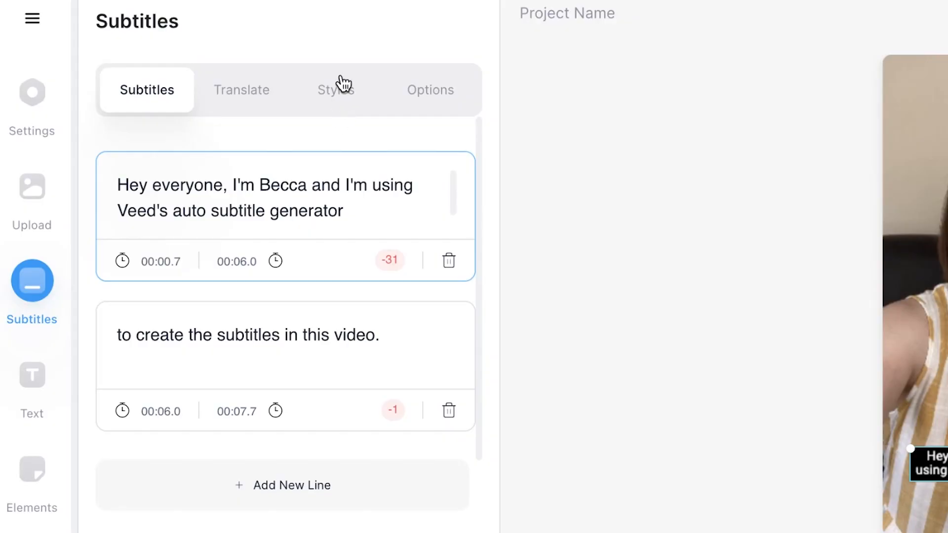
Choose a subtitle font and apply the Block effect for yellow text on a black band.
click(336, 90)
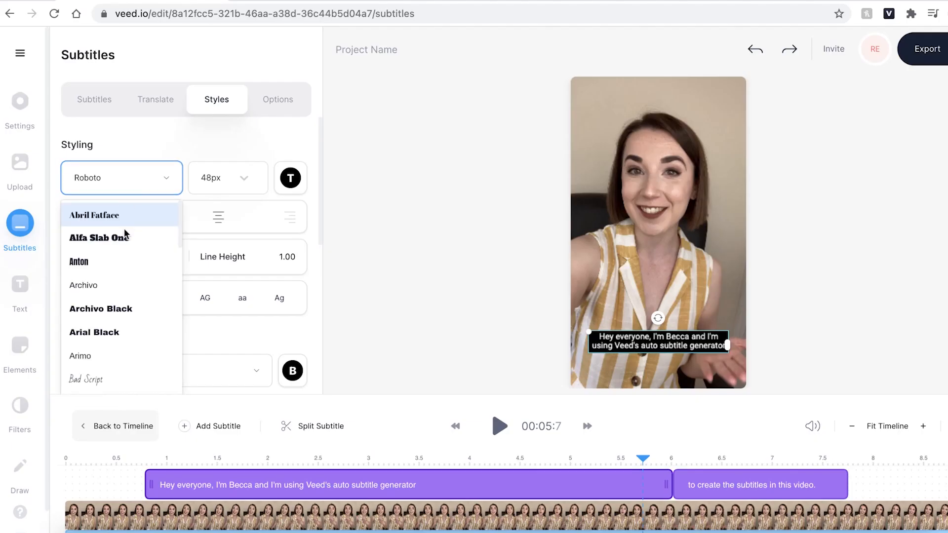
click(229, 178)
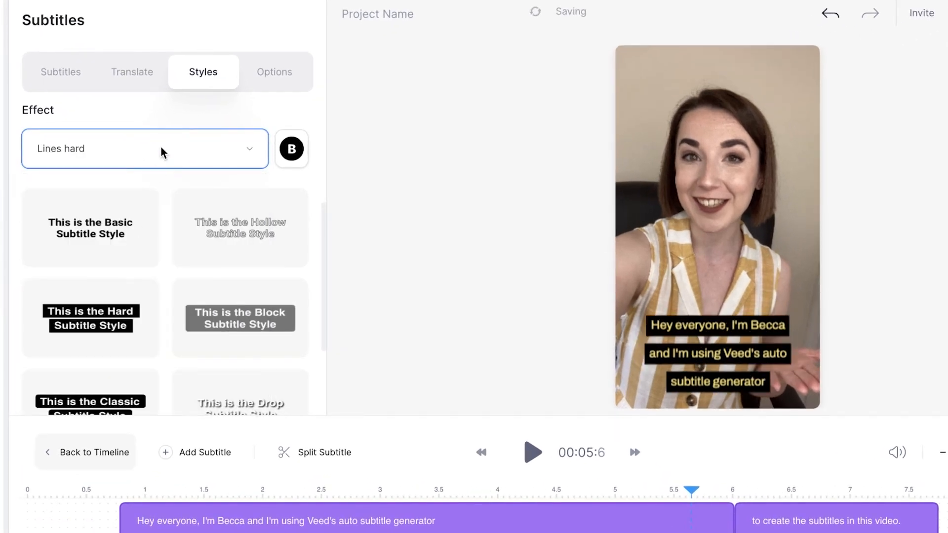
click(89, 229)
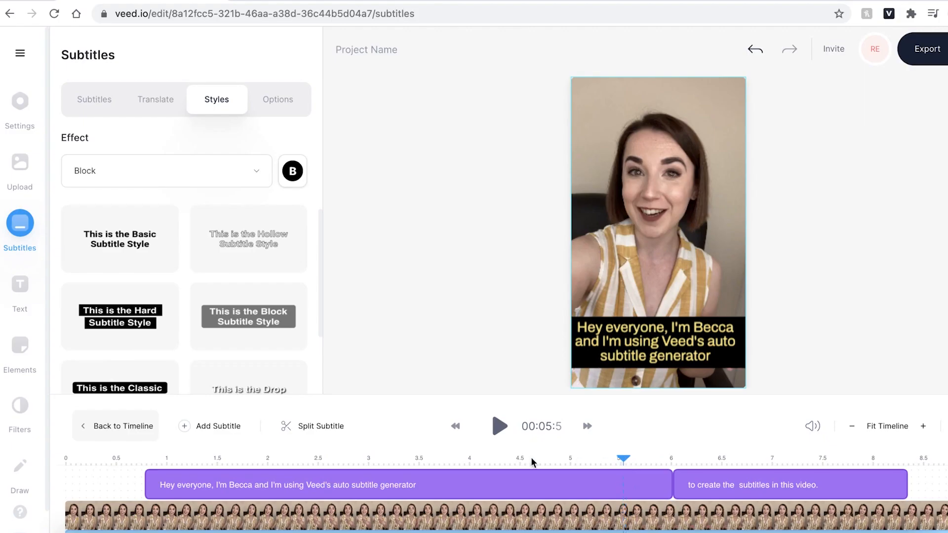
Replay the video from the beginning to review both Block subtitles, then show subtitle Options.
click(66, 460)
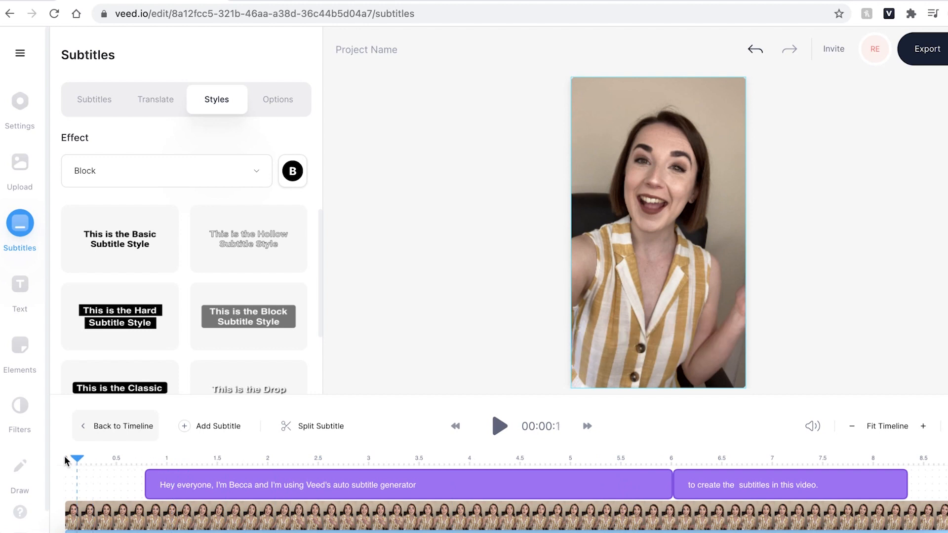
click(500, 427)
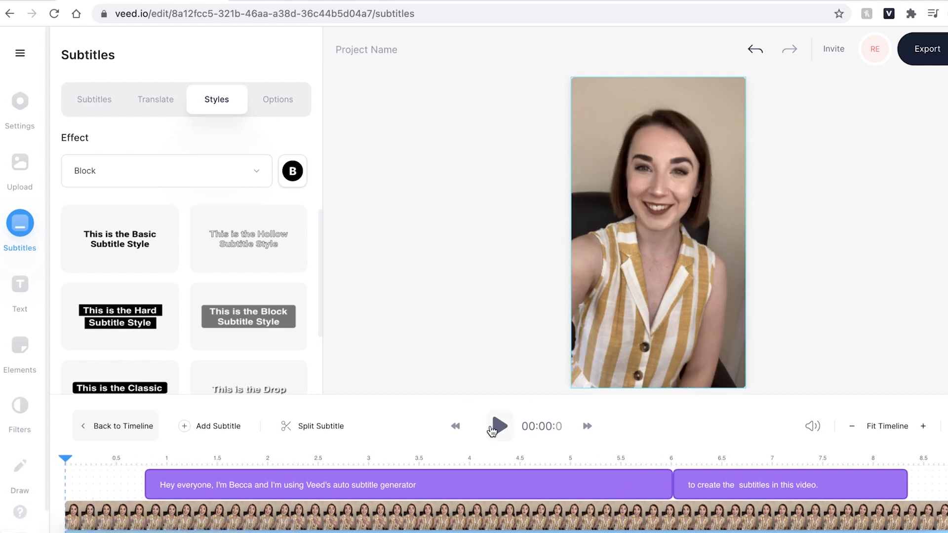
click(498, 426)
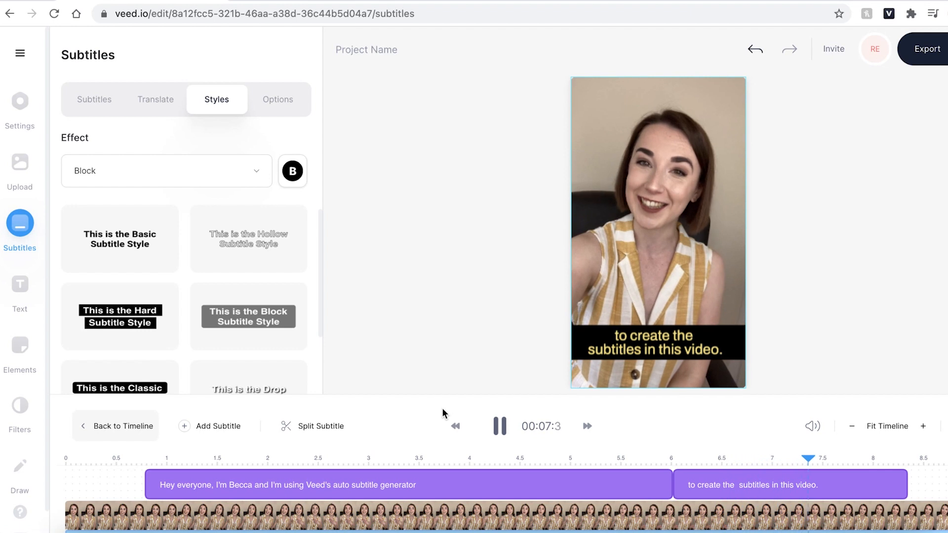
click(277, 99)
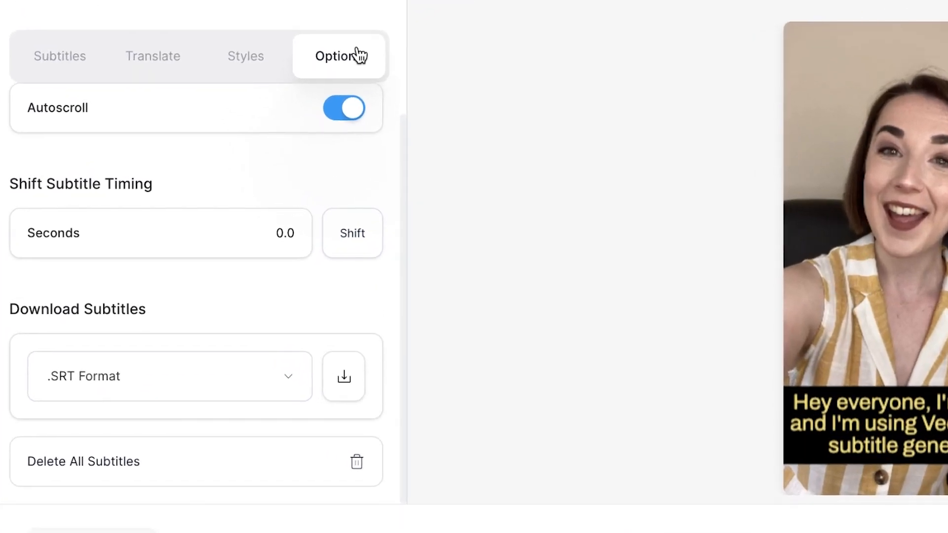
Open Export Options, showing the Standard preset with Burn Subtitles on.
click(170, 375)
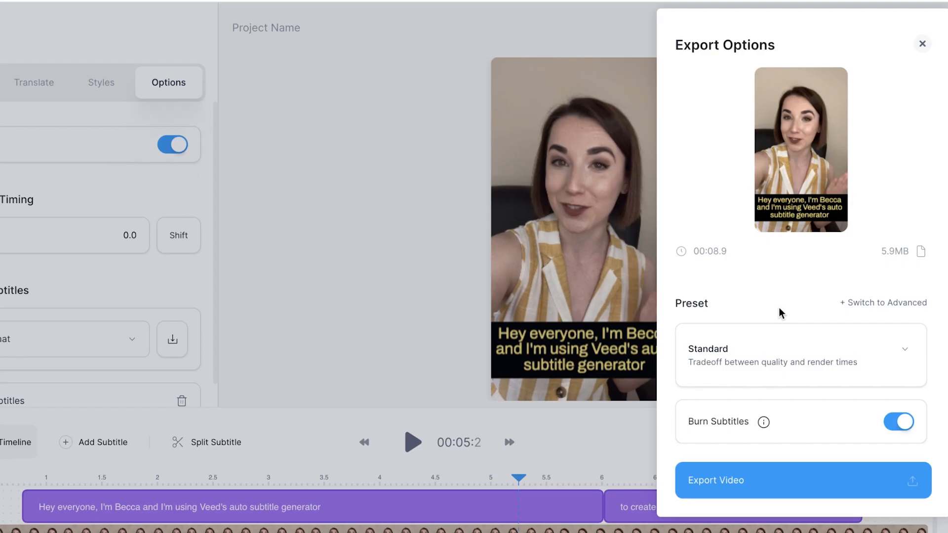
Export the video with the HD preset and burned-in subtitles.
click(798, 355)
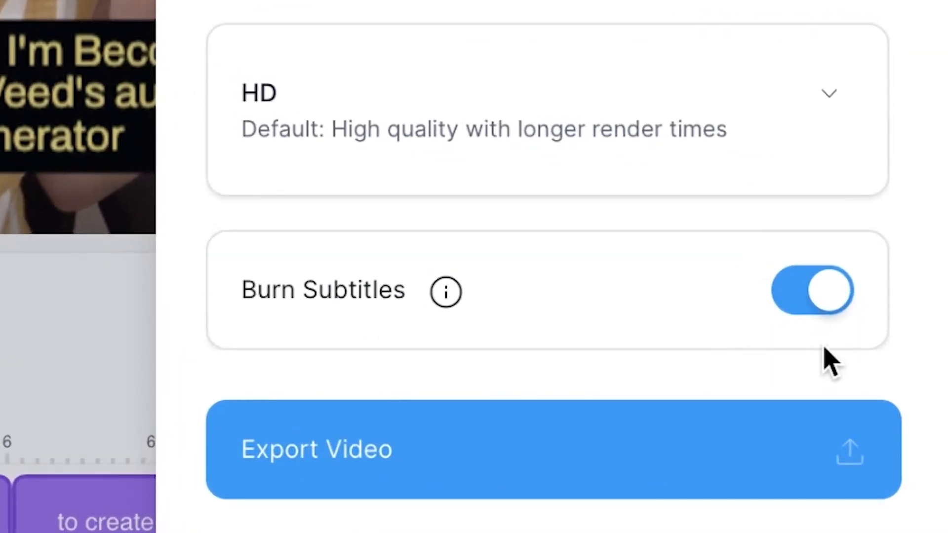
mouse_move(768, 278)
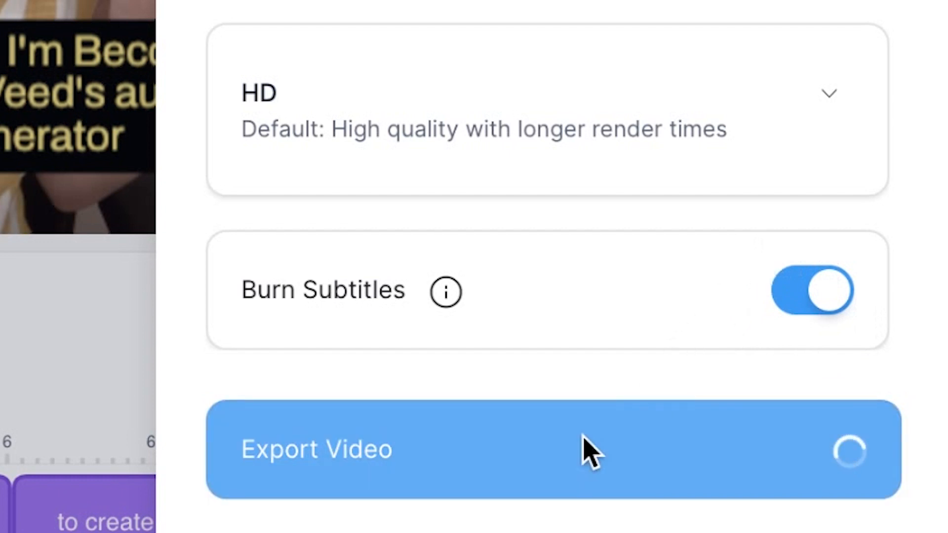
click(550, 450)
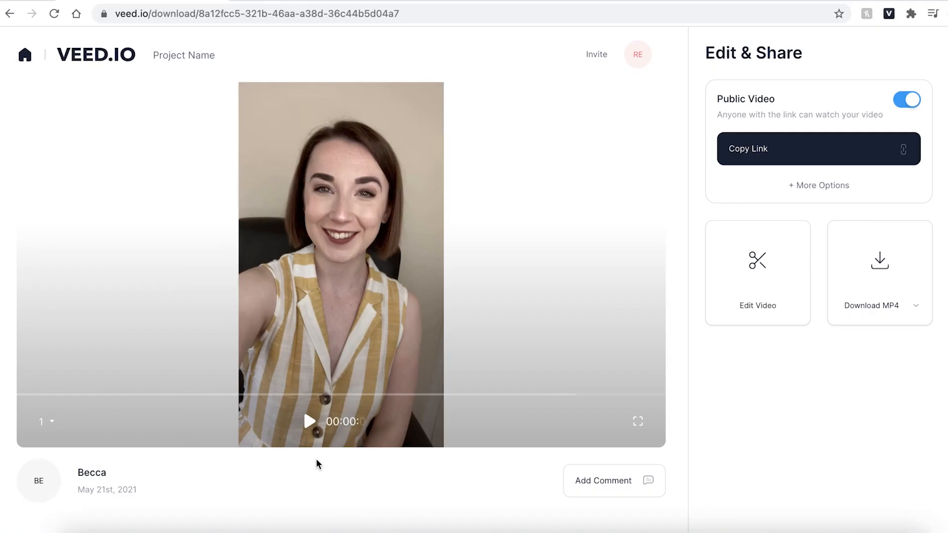
Start playback of the exported vertical video on the download page.
click(310, 421)
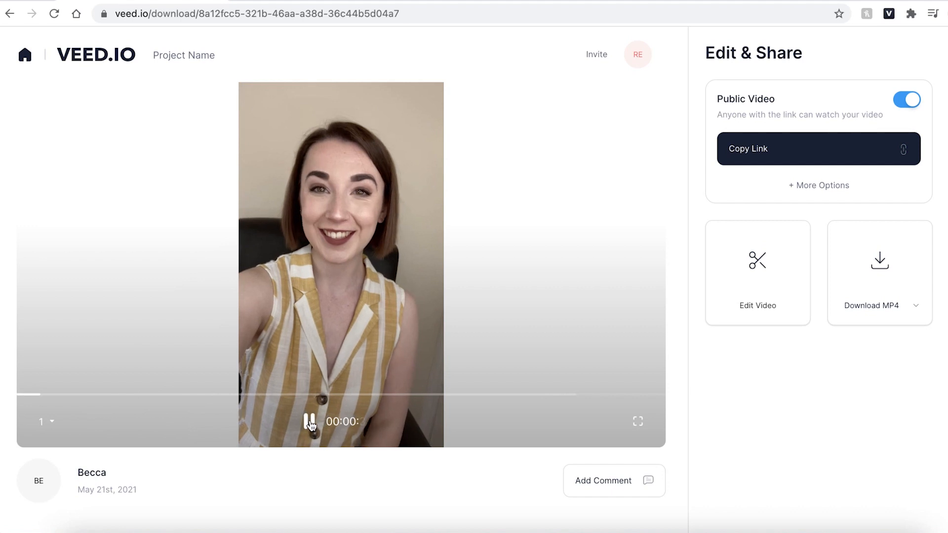